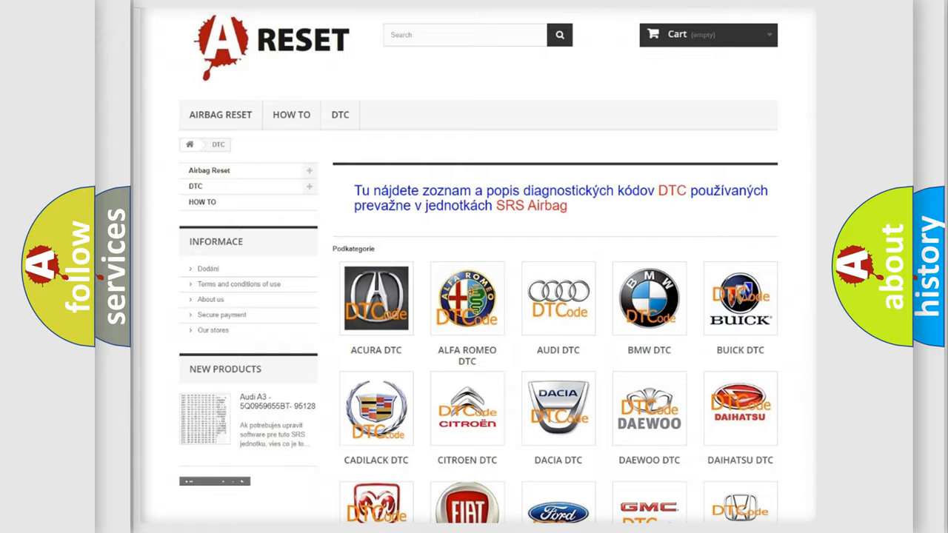
{"action": "scroll", "scroll_direction": "down", "scroll_amount": 3}
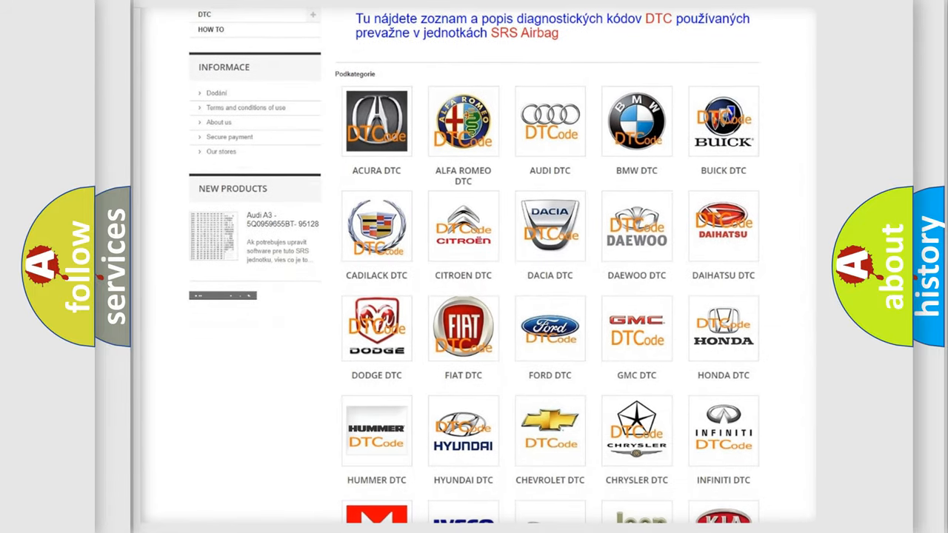
{"action": "mouse_move", "coordinate": [462, 328]}
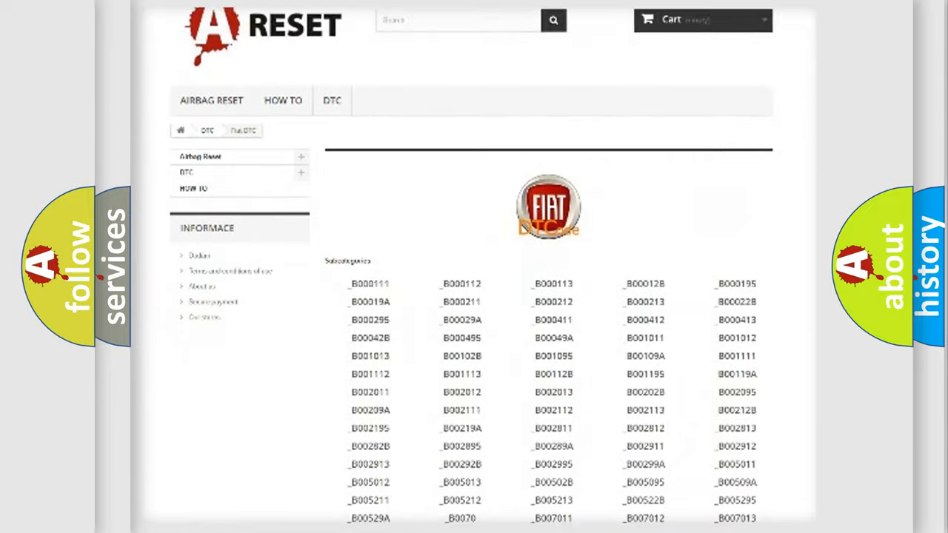
{"action": "scroll", "scroll_direction": "down", "scroll_amount": 3}
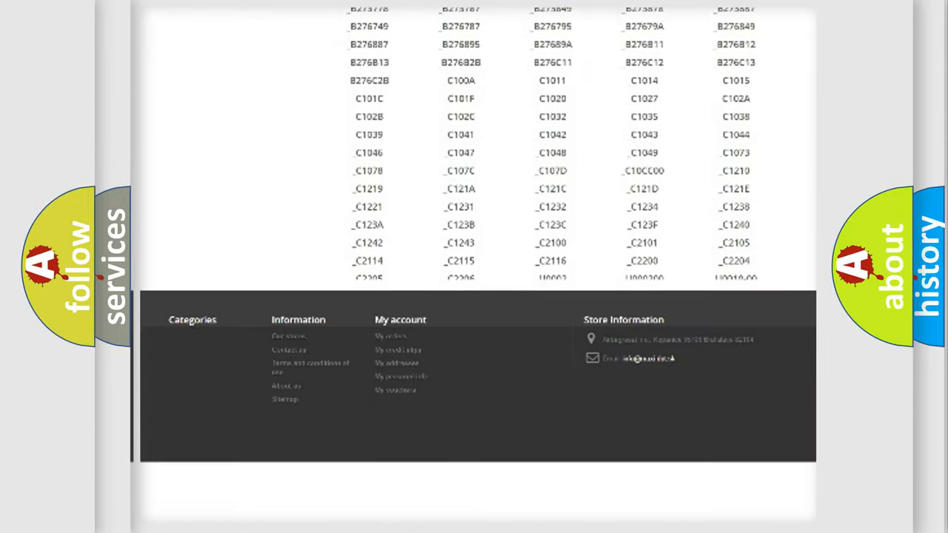
{"action": "scroll", "scroll_direction": "down", "scroll_amount": 3}
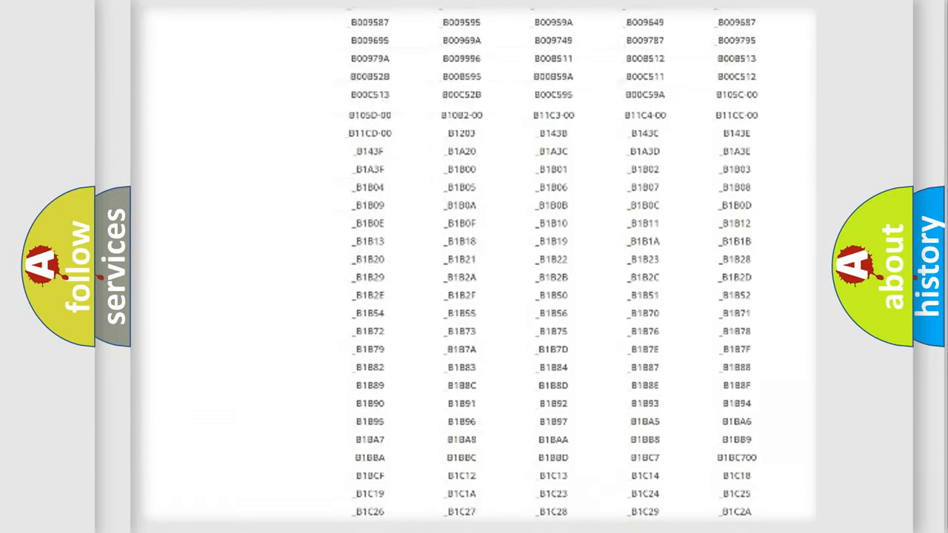